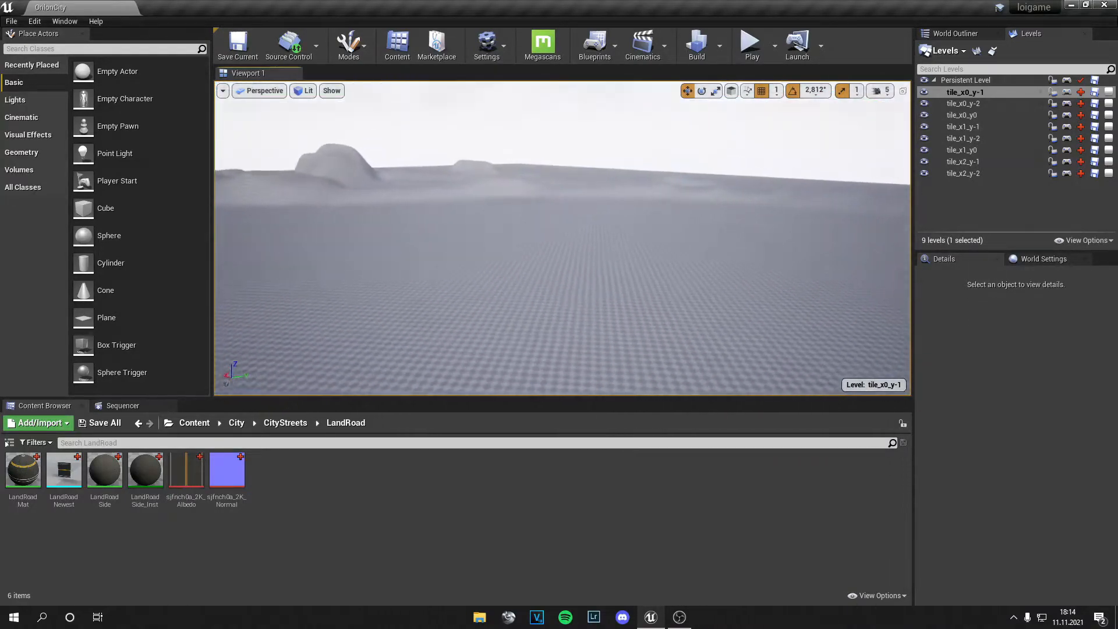
- Switch the editor from the Modes list into Landscape editing mode
{"action": "left_click", "coordinate": [348, 45]}
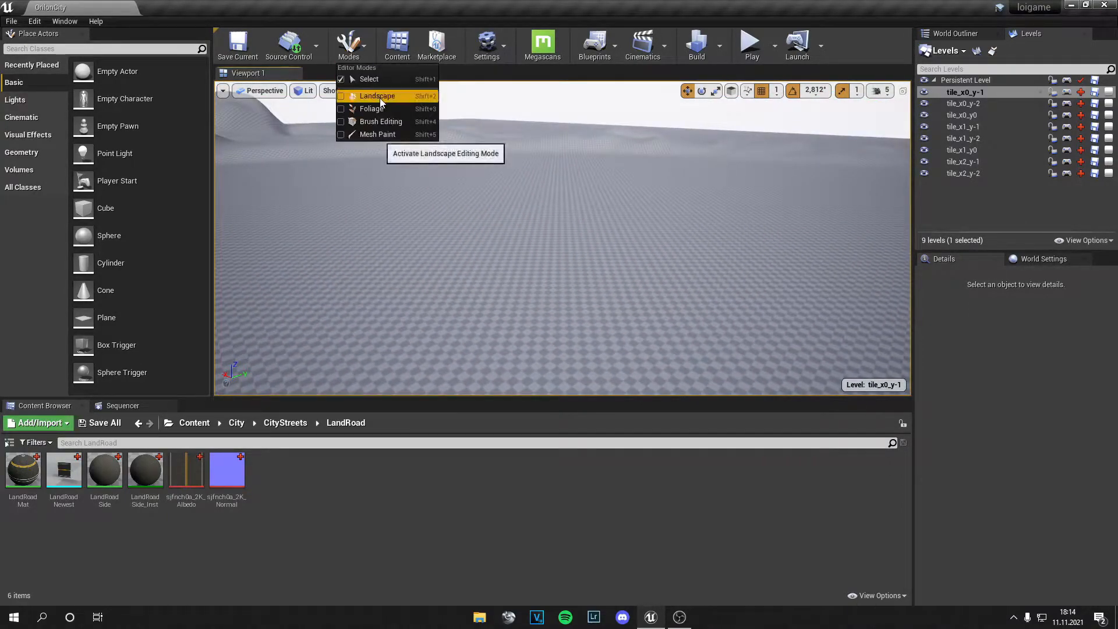
{"action": "left_click", "coordinate": [377, 96]}
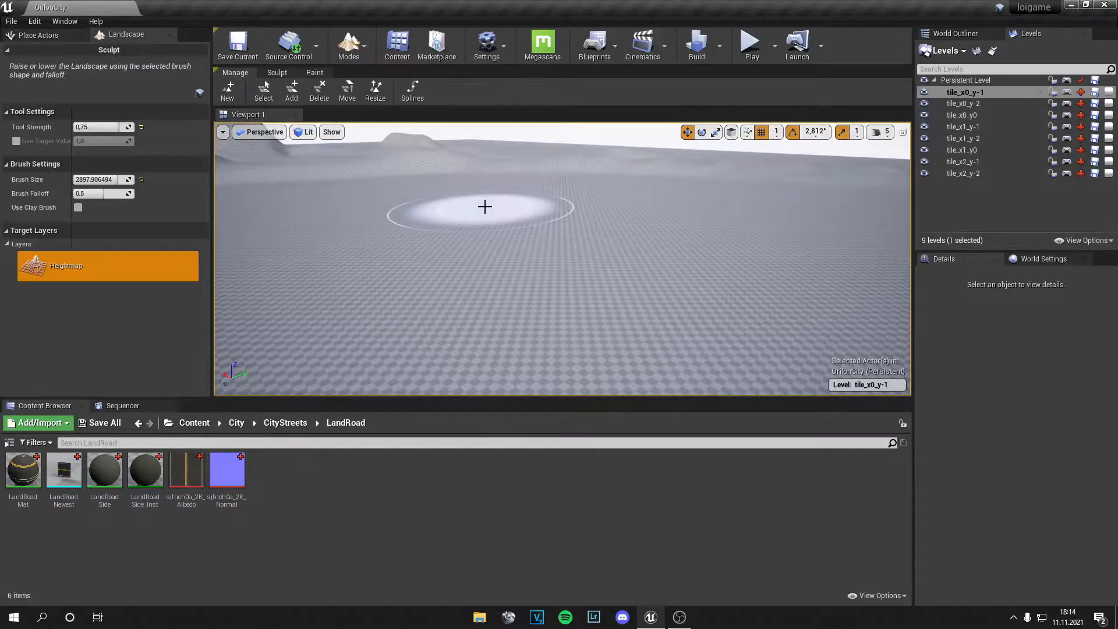
- Activate the Splines tool and place control points on the terrain for a two-point segment
{"action": "left_click", "coordinate": [412, 91]}
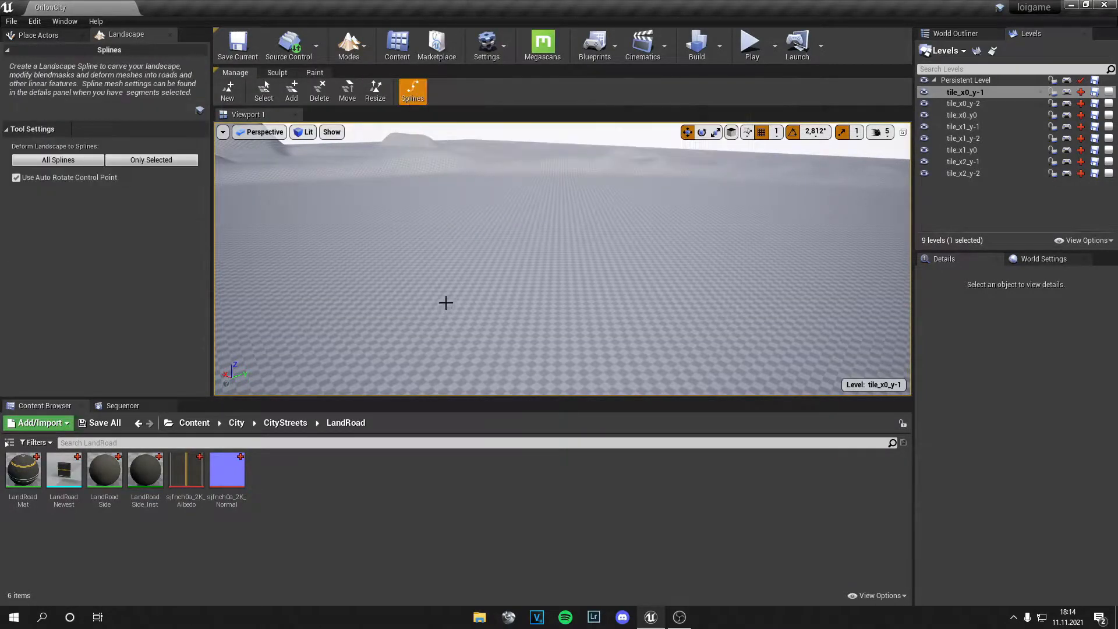
{"action": "mouse_move", "coordinate": [479, 265]}
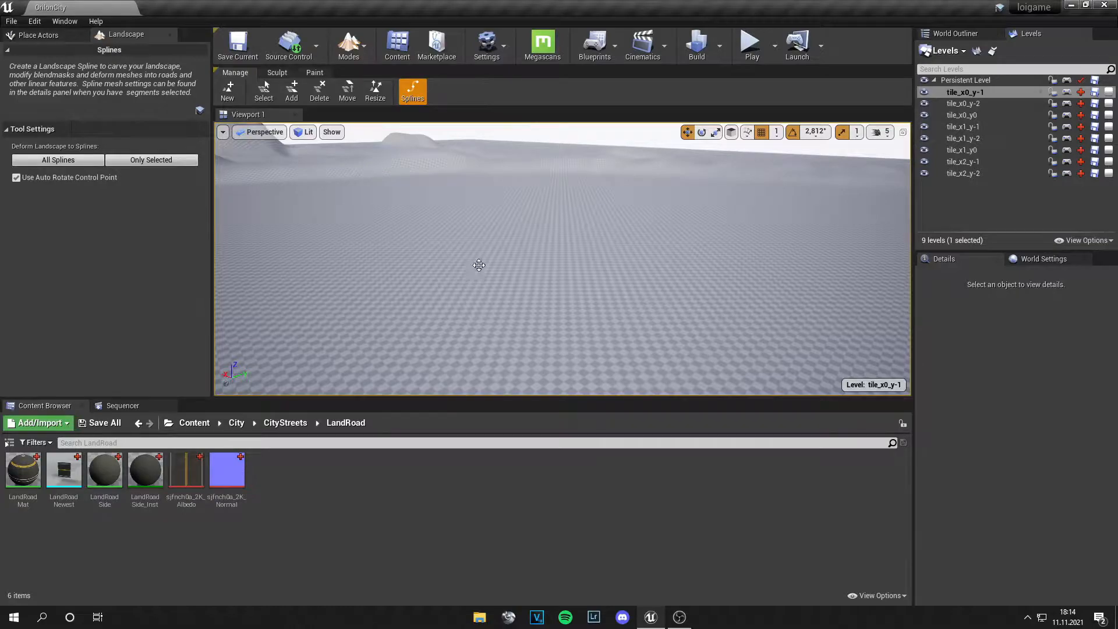
{"action": "left_click", "coordinate": [478, 264]}
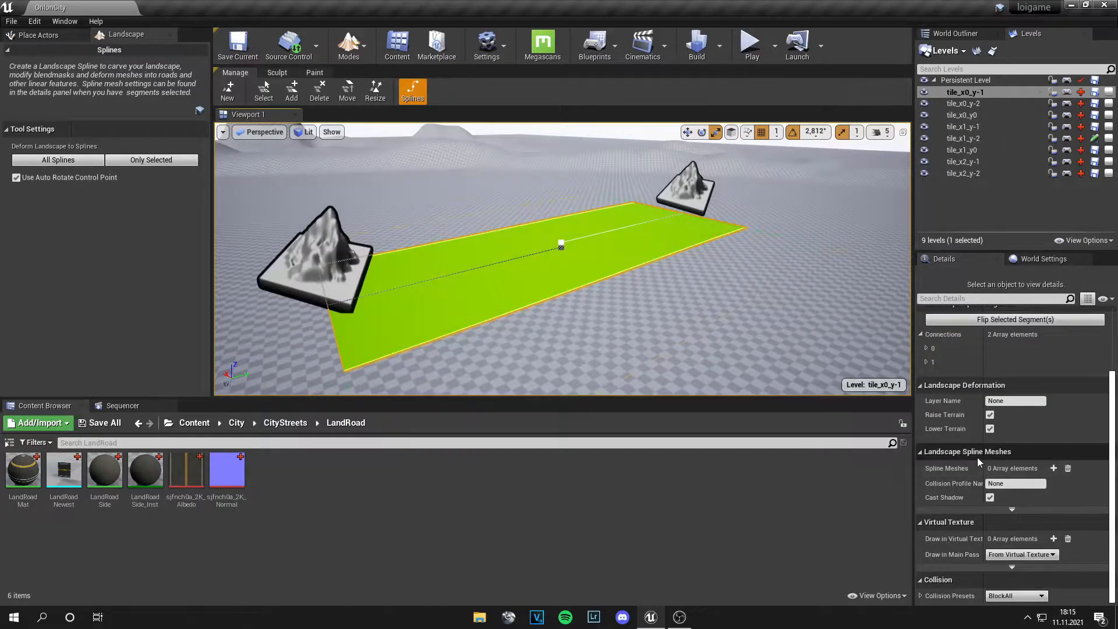
{"action": "mouse_move", "coordinate": [1053, 468]}
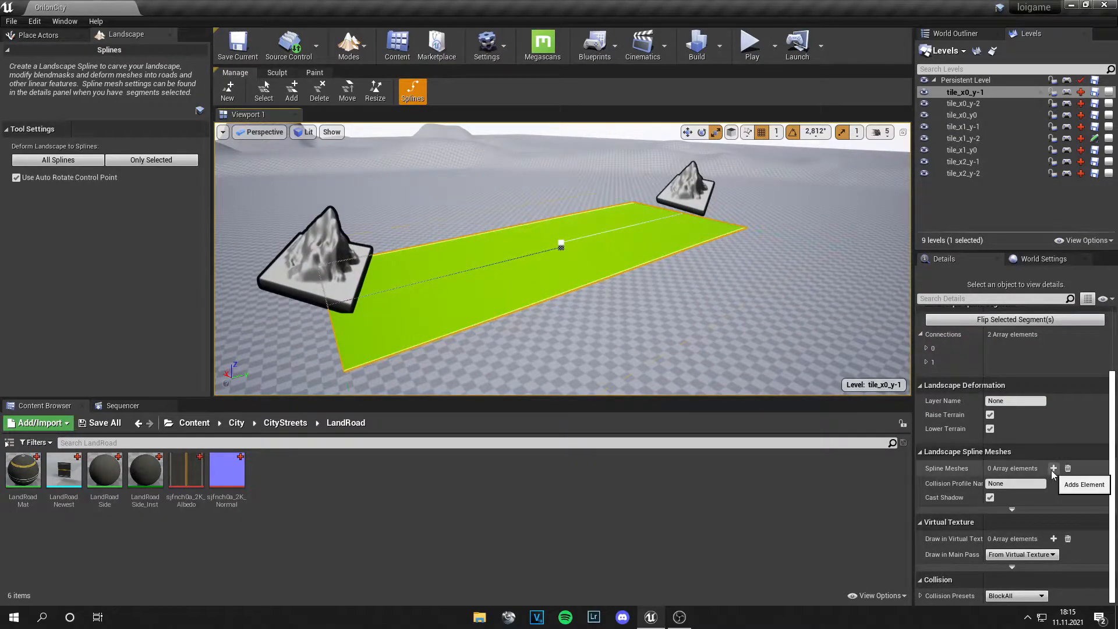
- Add a spline mesh entry to the segment and expand it to assign LandRoadNewest
{"action": "left_click", "coordinate": [1054, 468]}
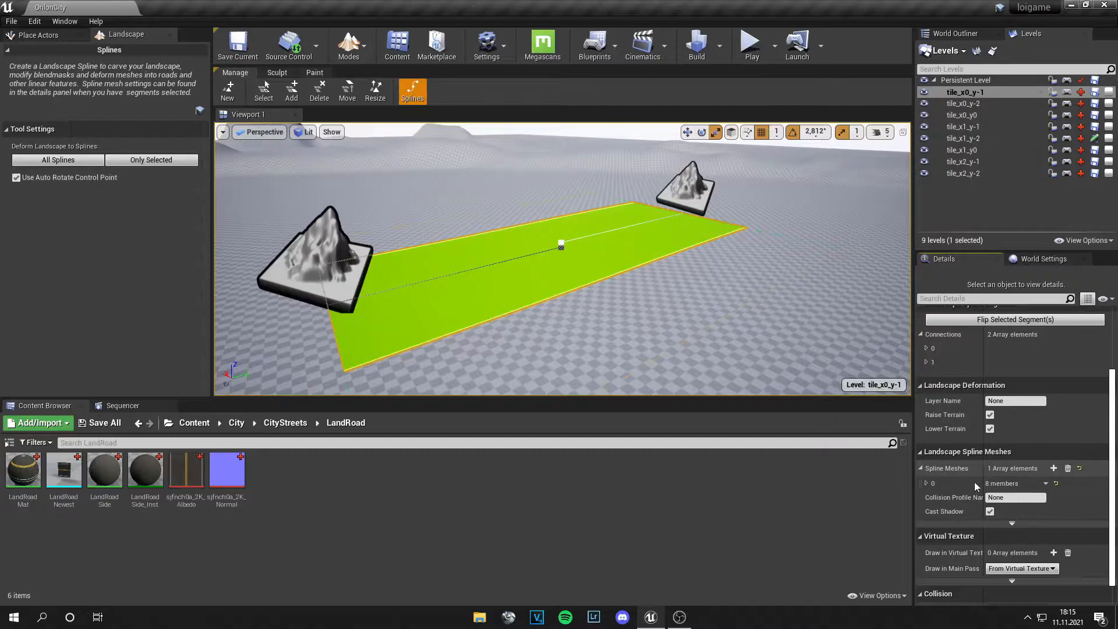
{"action": "left_click", "coordinate": [925, 482]}
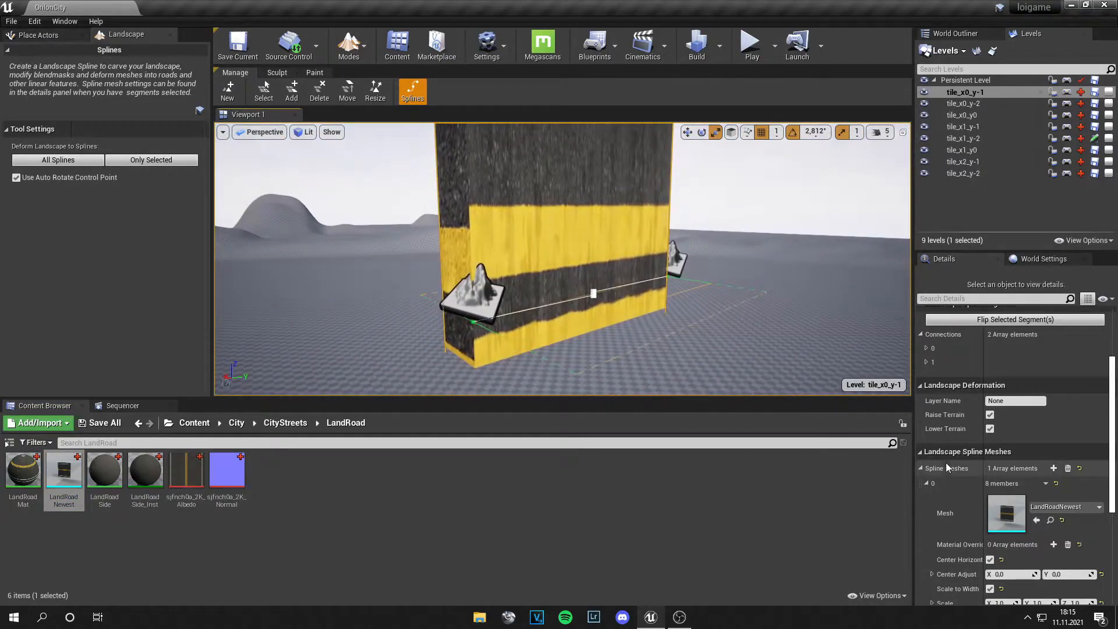
- Set the mesh's orientation axis so the road lies flat, then begin adjusting Scale Y
{"action": "scroll", "scroll_direction": "down", "scroll_amount": 3}
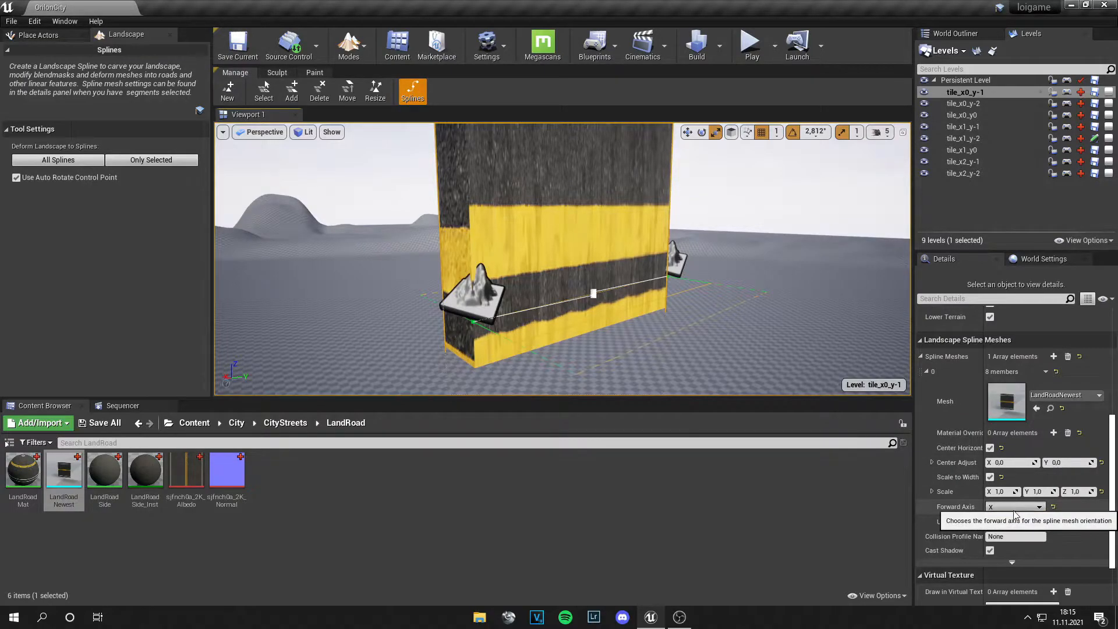
{"action": "left_click", "coordinate": [1015, 522]}
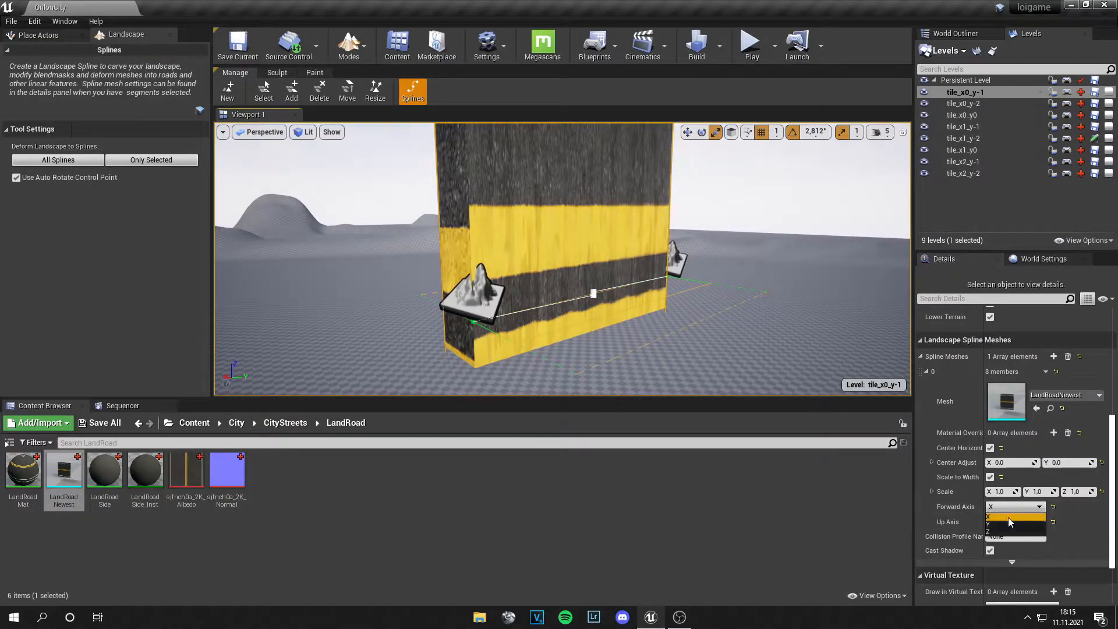
{"action": "left_click", "coordinate": [1005, 522]}
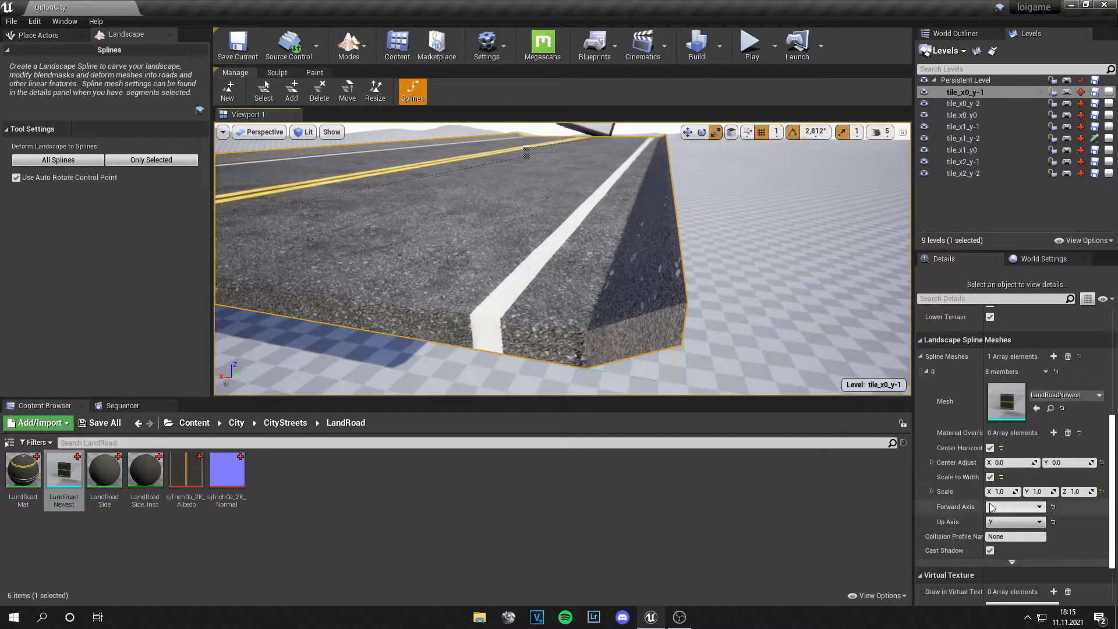
{"action": "left_click", "coordinate": [1015, 507]}
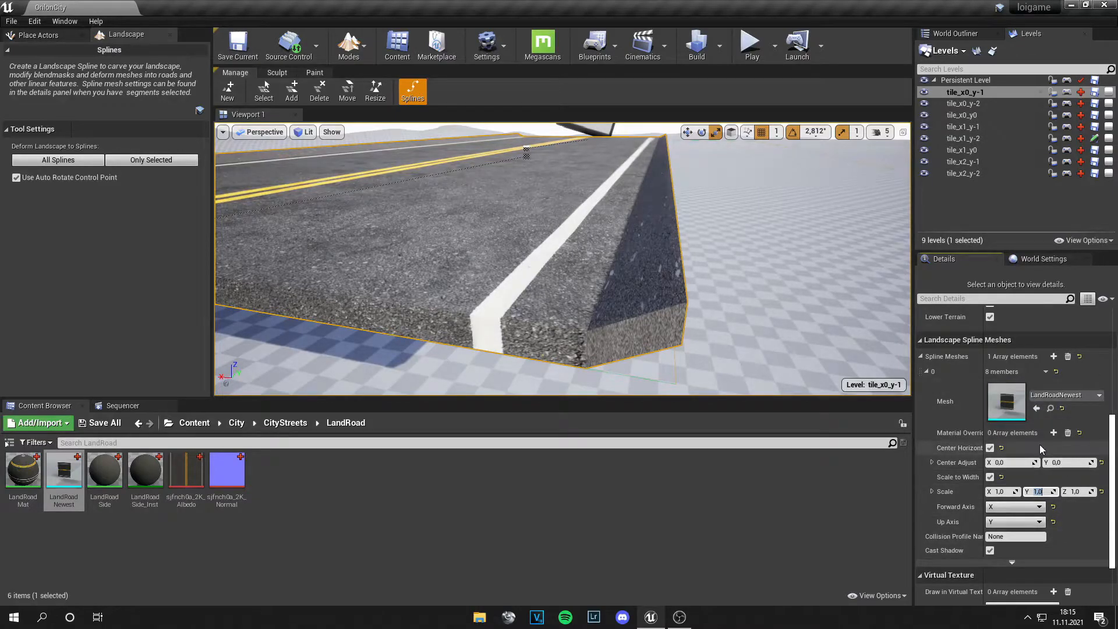